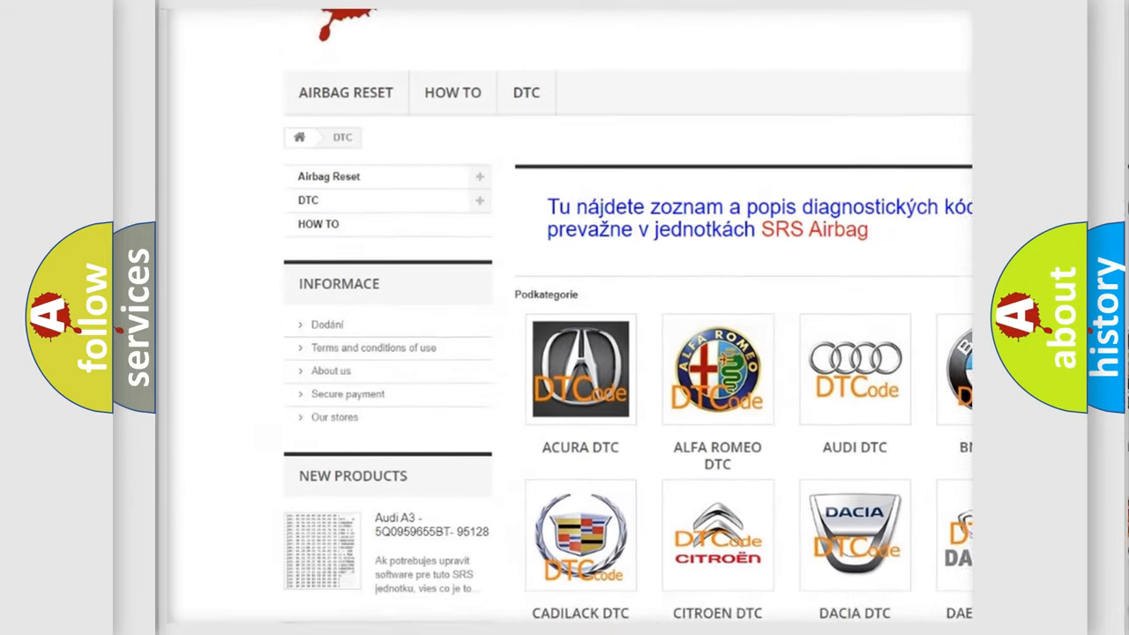
scroll("down", 3)
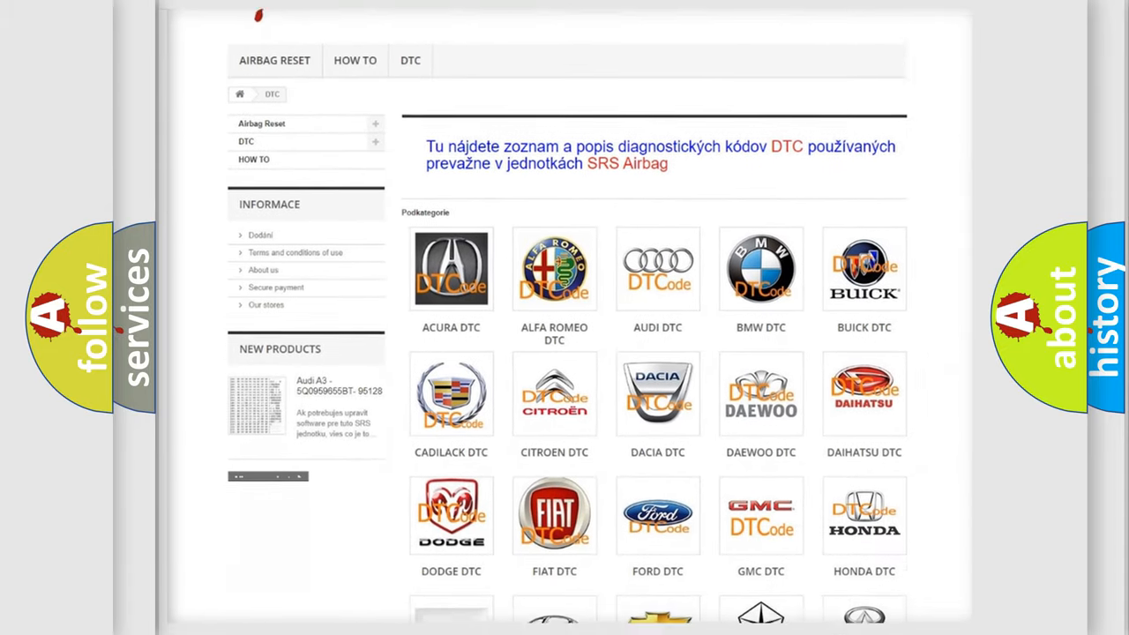
scroll("down", 3)
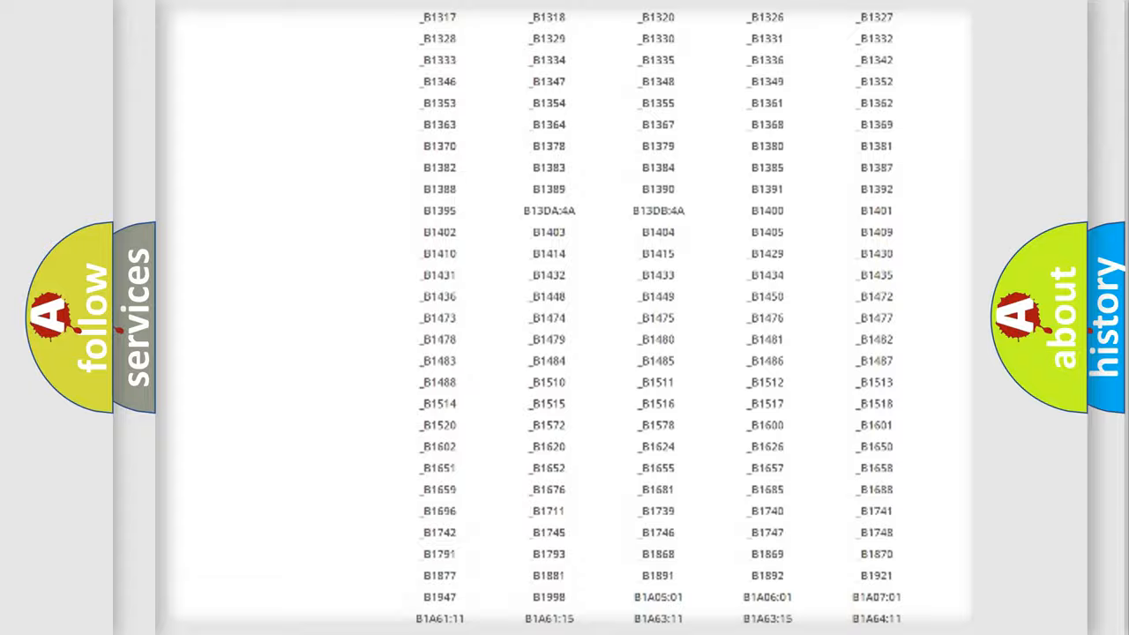
scroll("up", 3)
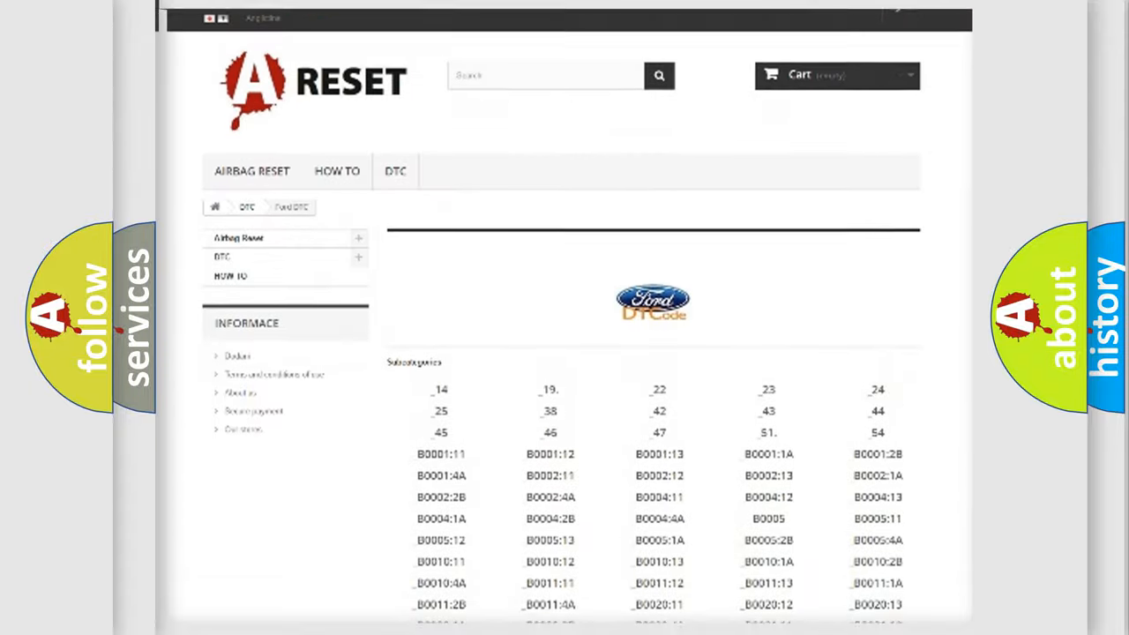